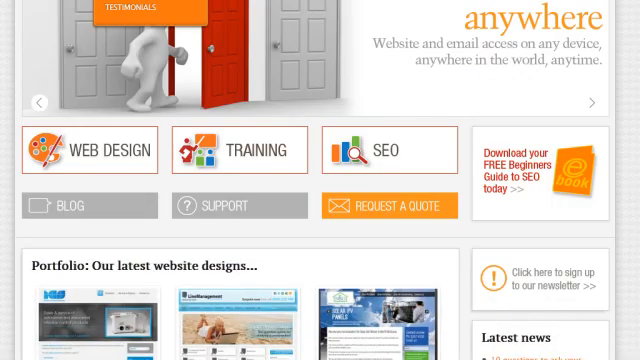
pyautogui.moveTo(540, 188)
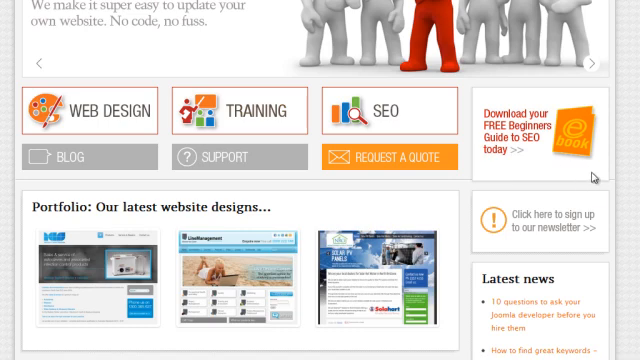
pyautogui.moveTo(596, 176)
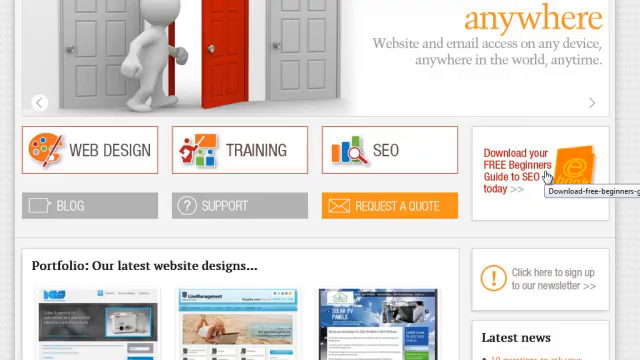
# Save the module with class suffix 'box2 ebook' and switch back to the browser showing the homepage.
pyautogui.scroll(-3)
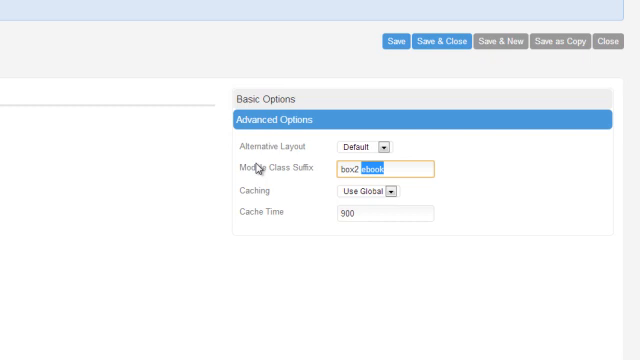
pyautogui.moveTo(236, 186)
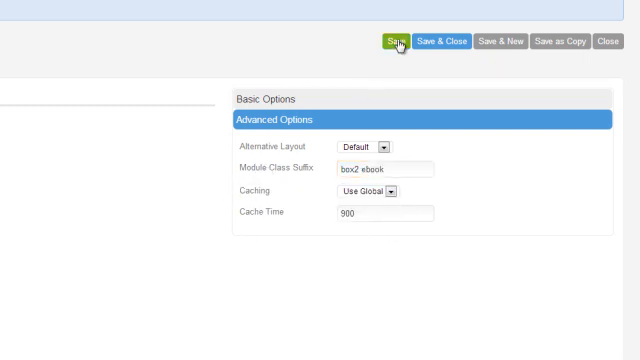
pyautogui.press('alt+tab')
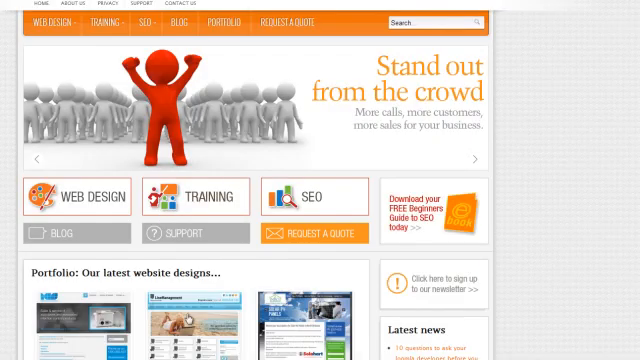
pyautogui.moveTo(424, 244)
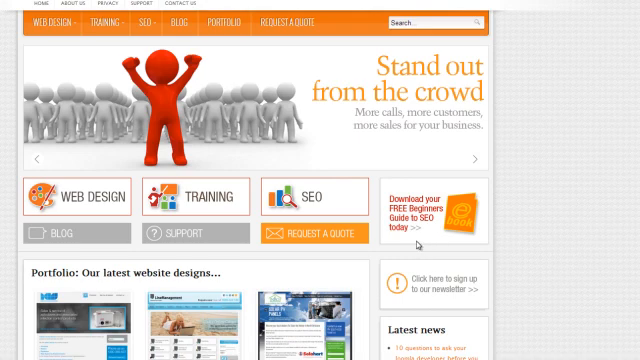